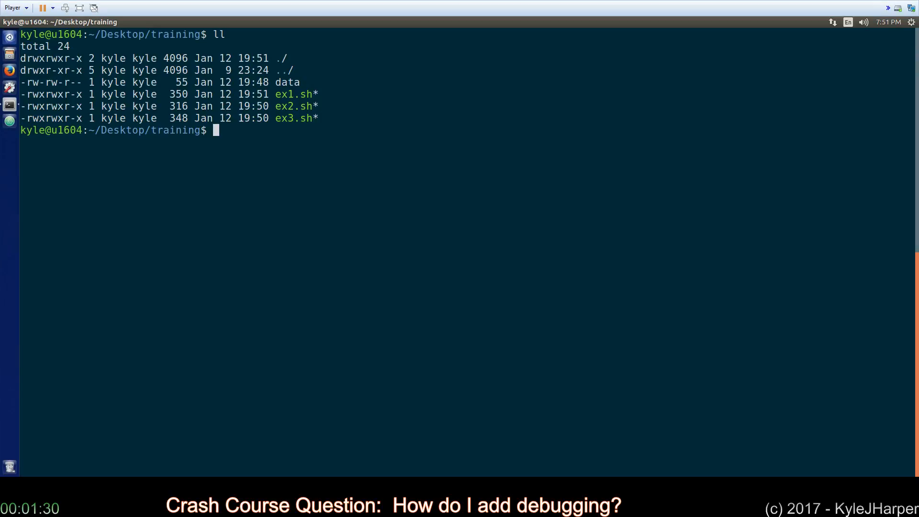
{"action": "mouse_move", "coordinate": [653, 271]}
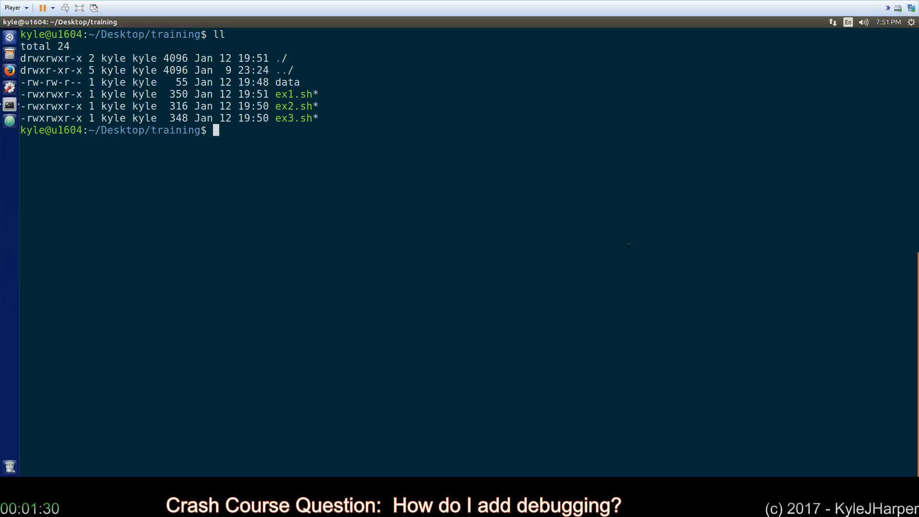
Print the training folder's data file with 'cat data', then clear the screen
{"action": "type", "text": "cat data"}
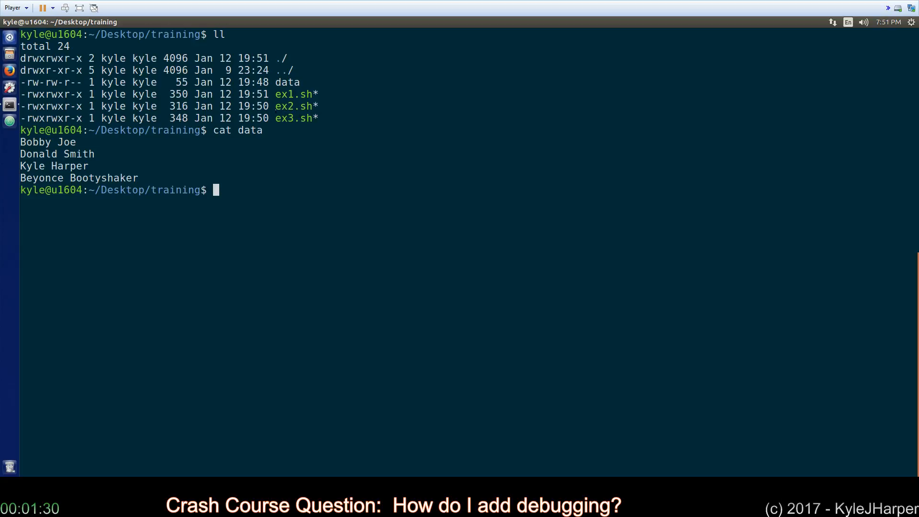
{"action": "double_click", "coordinate": [283, 117]}
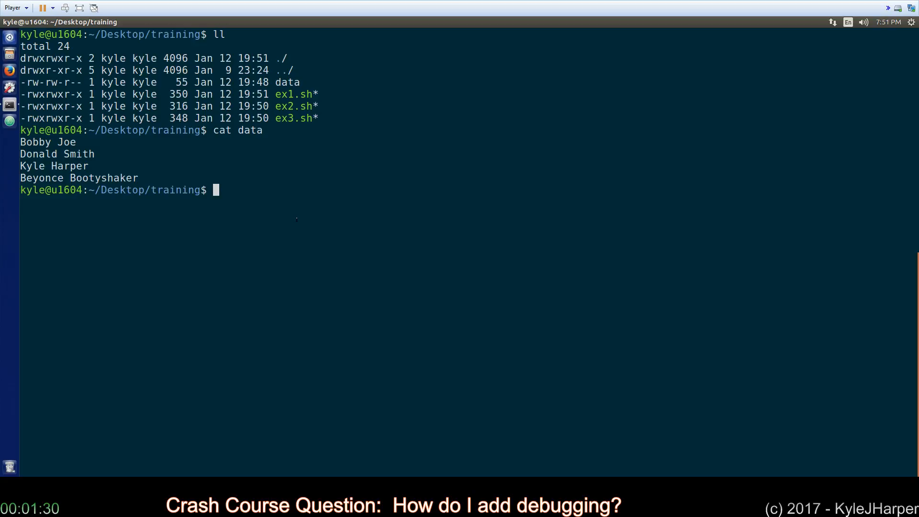
{"action": "type", "text": "cle"}
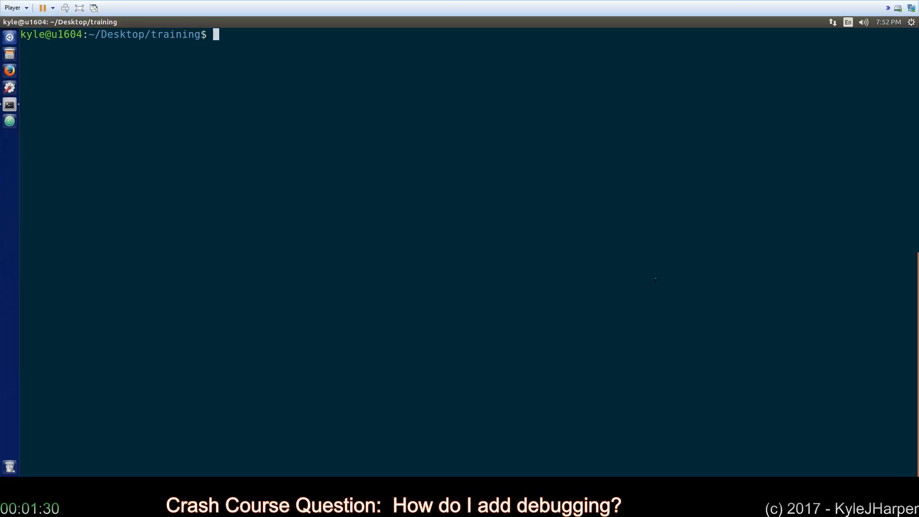
{"action": "type", "text": "vim ex1.sh"}
{"action": "type", "text": "./e"}
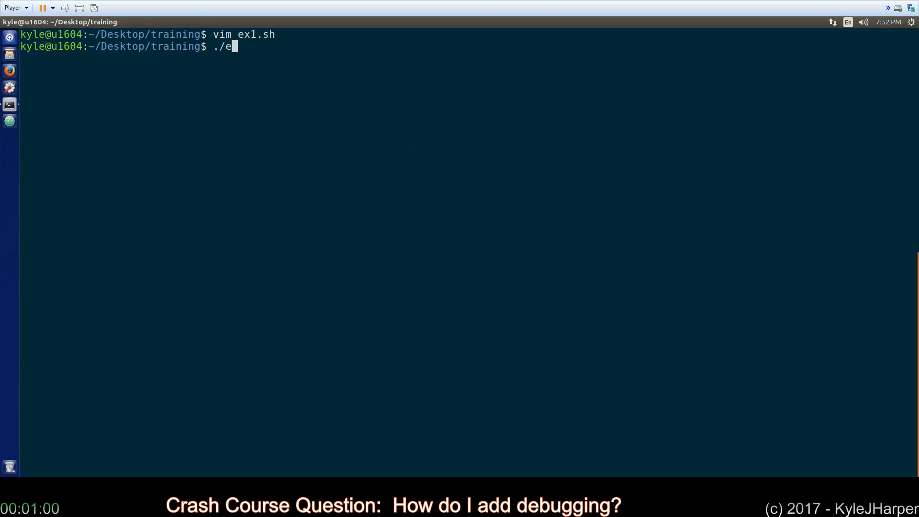
Run ex1.sh with names 'Bobby' and 'BobbyJo' to show the new debug messages
{"action": "type", "text": "x1.sh Kyle"}
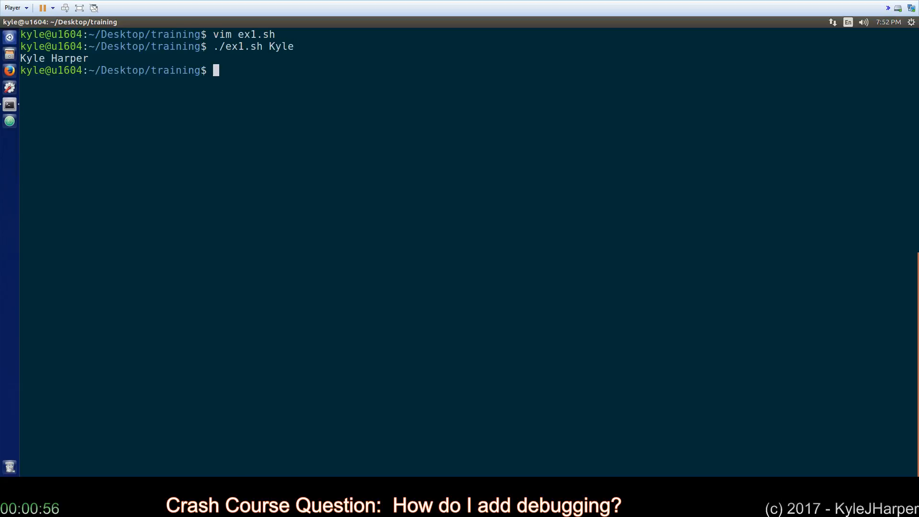
{"action": "type", "text": "./ex1.sh"}
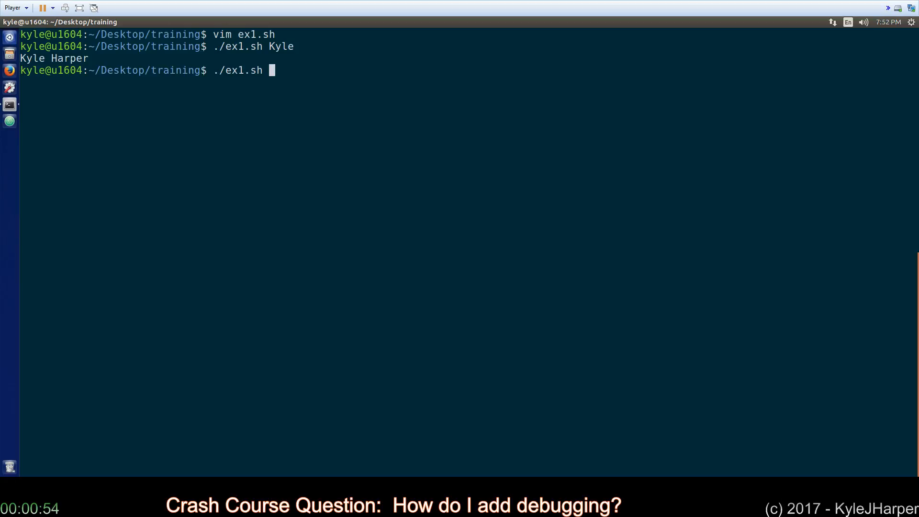
{"action": "type", "text": "BobbyJo"}
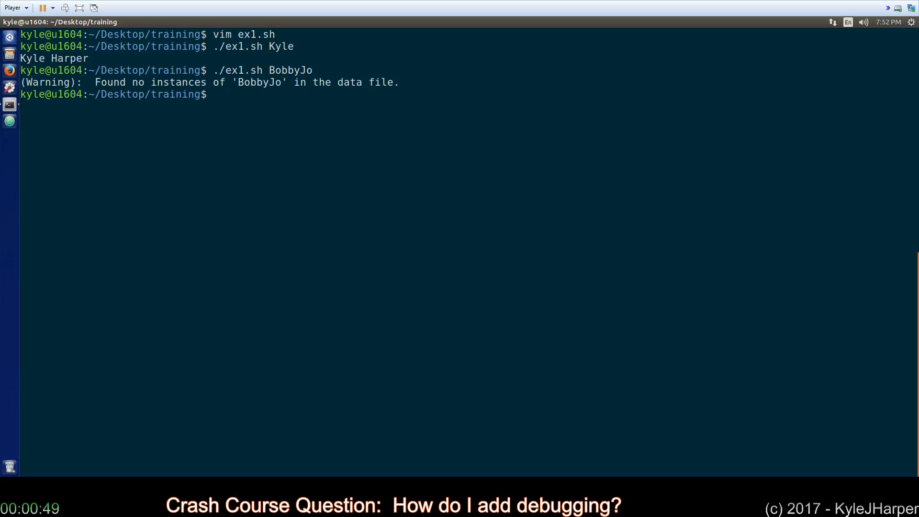
{"action": "type", "text": "./ex1.sh BobbyJo"}
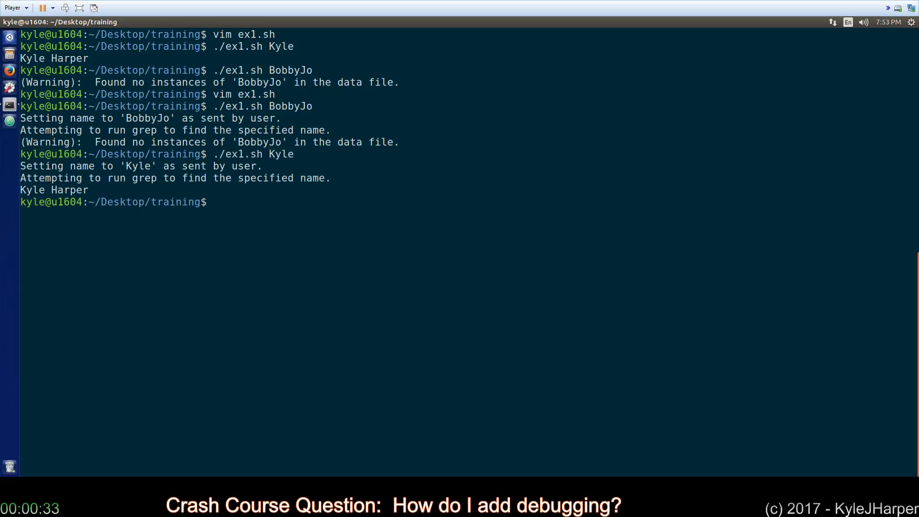
View ex2.sh in Vim, then enter 'vim ex3.sh' at the prompt
{"action": "type", "text": "vim ex2.sh"}
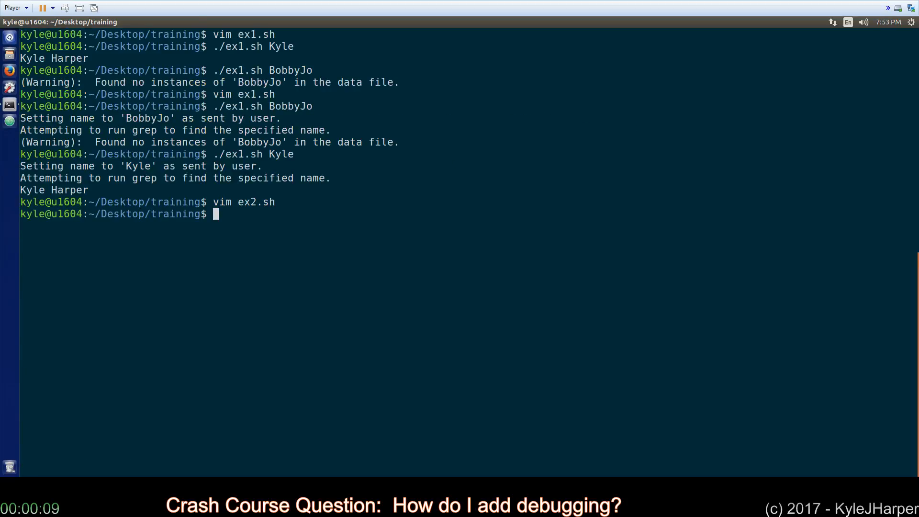
{"action": "type", "text": "vim ex3.sh"}
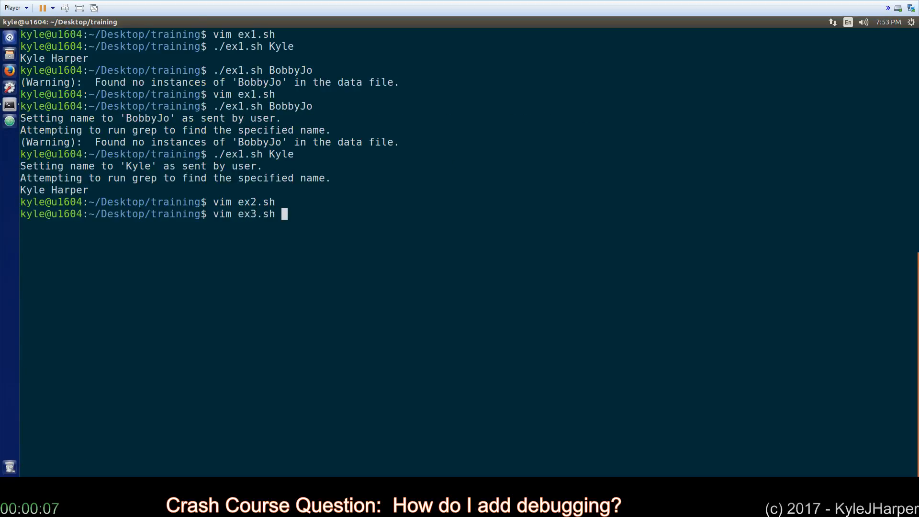